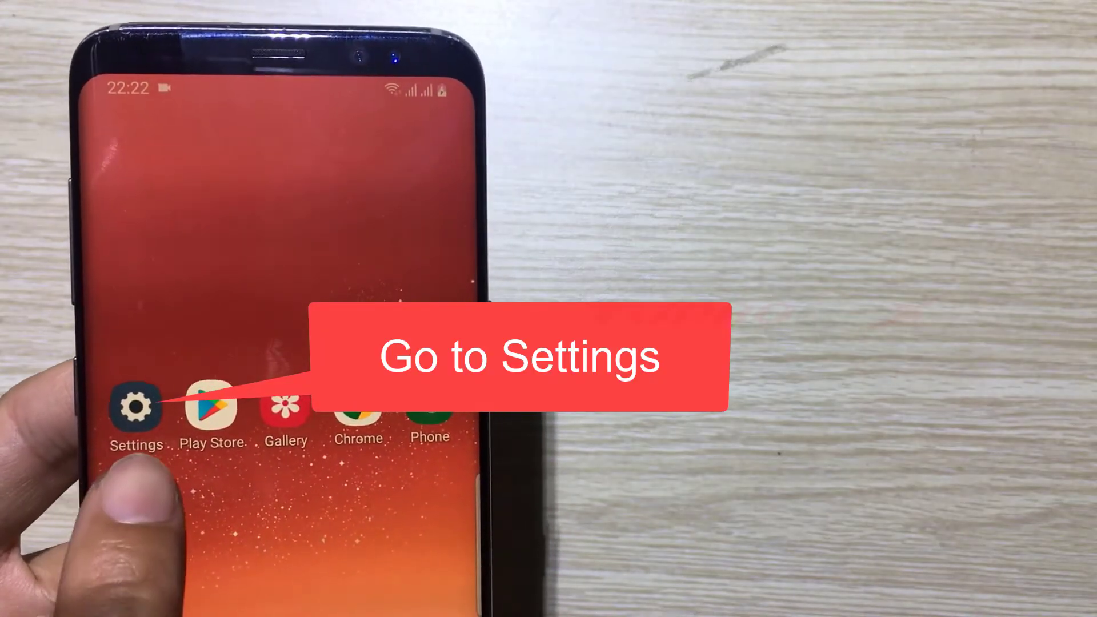
Step: Launch the Settings app from the home screen
{"action": "left_click", "coordinate": [136, 408]}
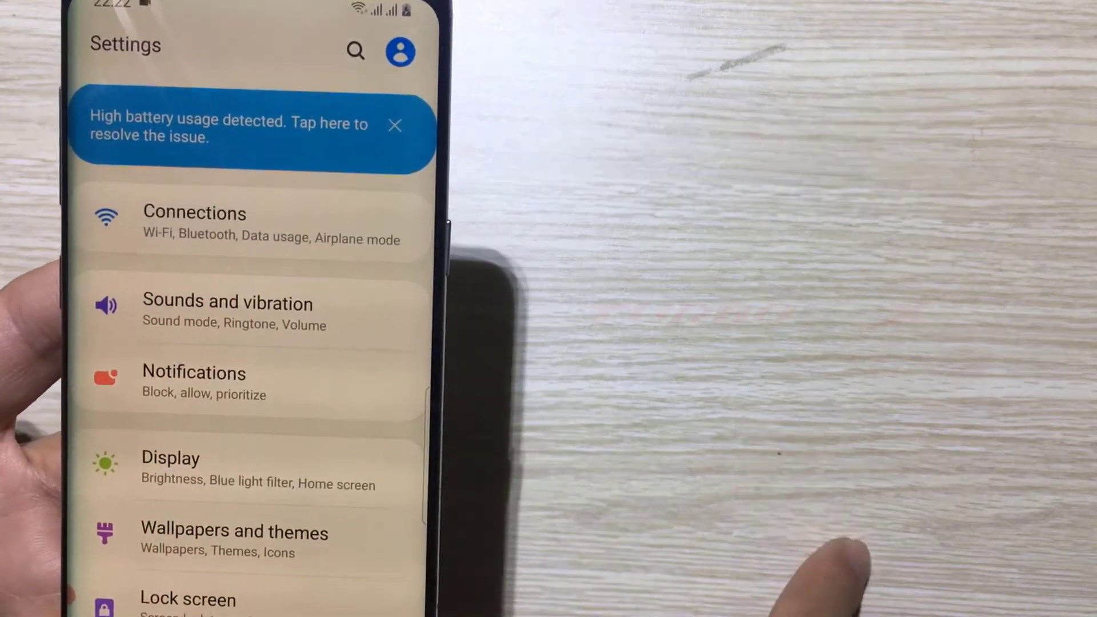
Step: Go through Connections into Wi-Fi to show the connected network's details
{"action": "left_click", "coordinate": [195, 224]}
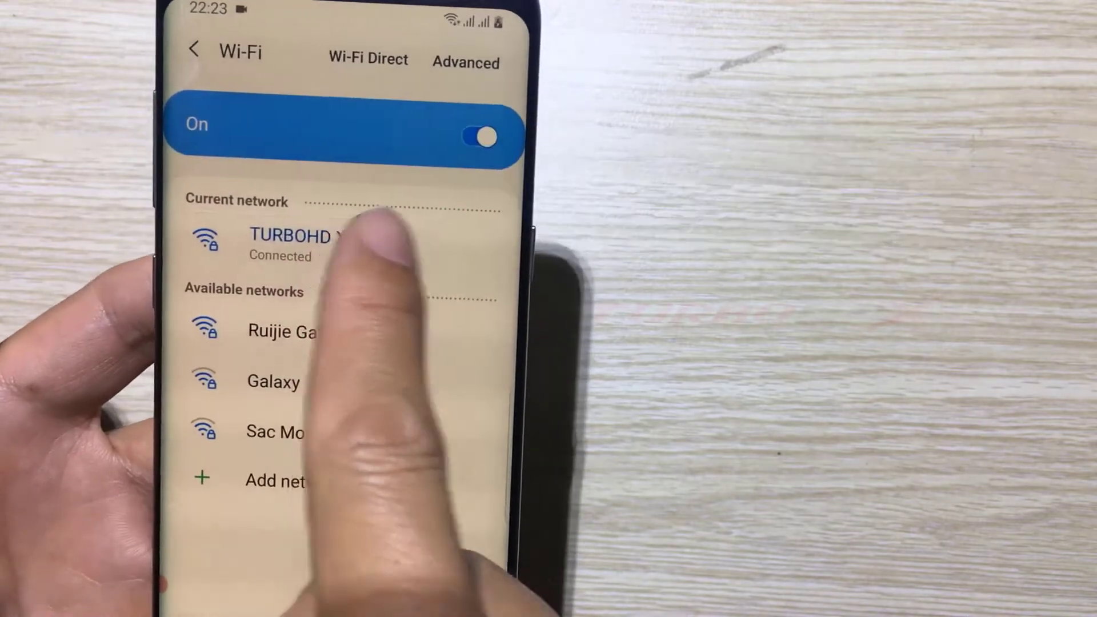
{"action": "left_click", "coordinate": [293, 241]}
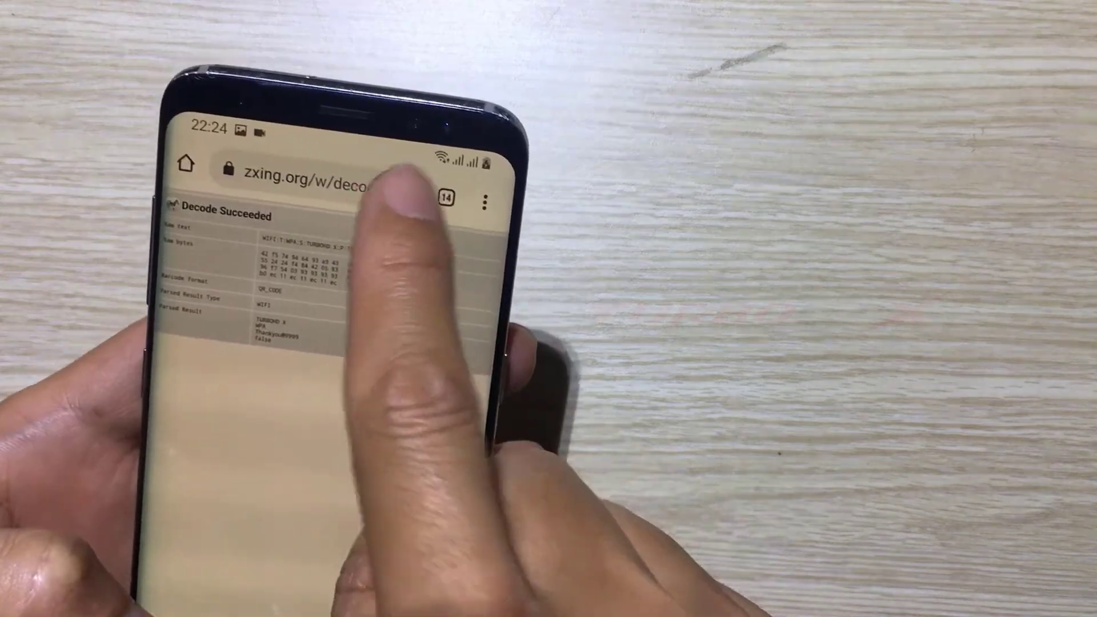
Step: Select the Chrome address bar on the zxing.org decode page
{"action": "left_click", "coordinate": [307, 170]}
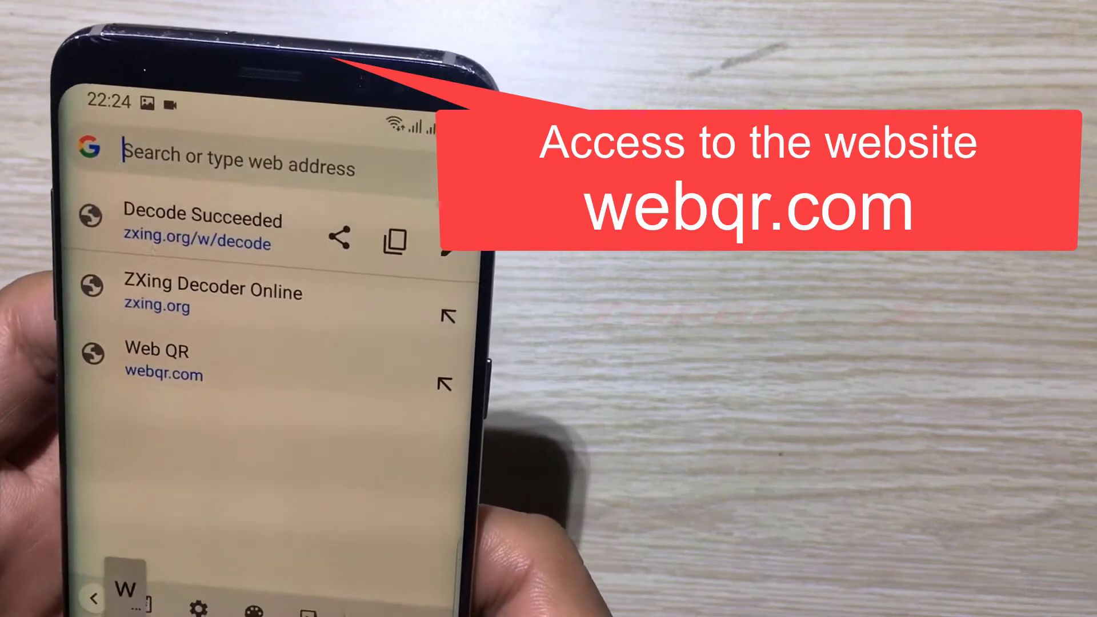
Step: Navigate Chrome to webqr.com
{"action": "type", "text": "webqr.com"}
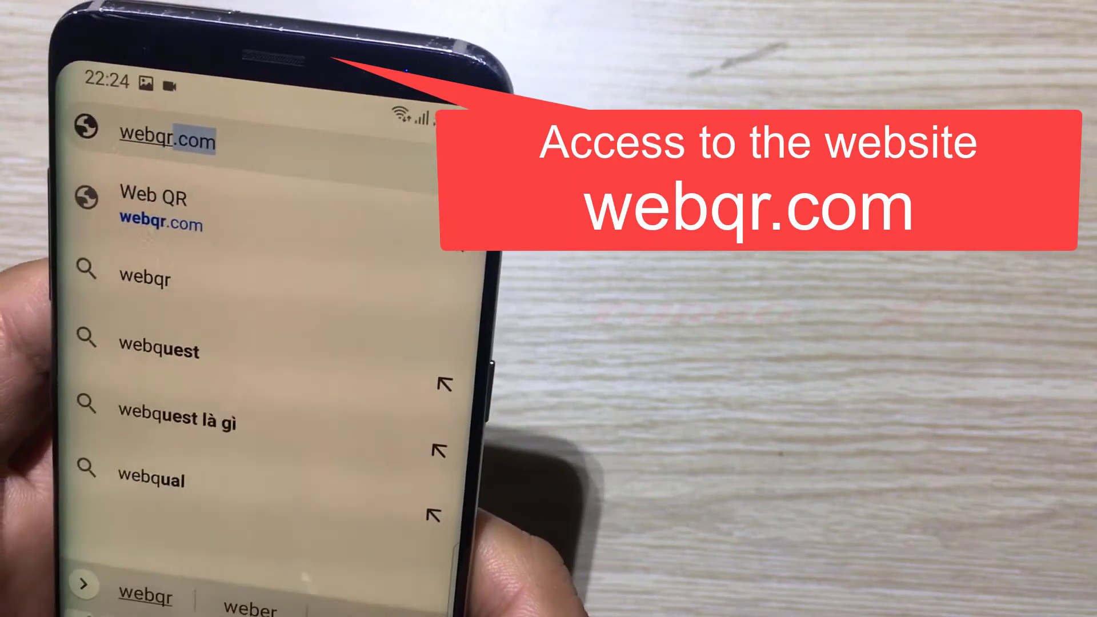
{"action": "type", "text": "."}
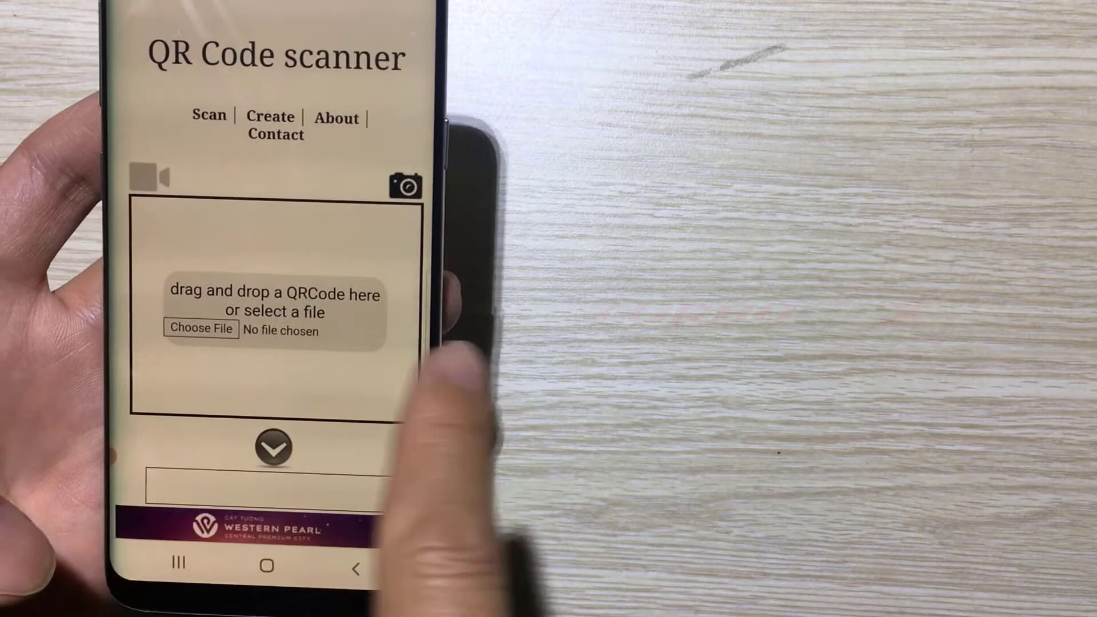
Step: Choose the Wi-Fi QR code screenshot for scanning on WebQR
{"action": "left_click", "coordinate": [199, 327]}
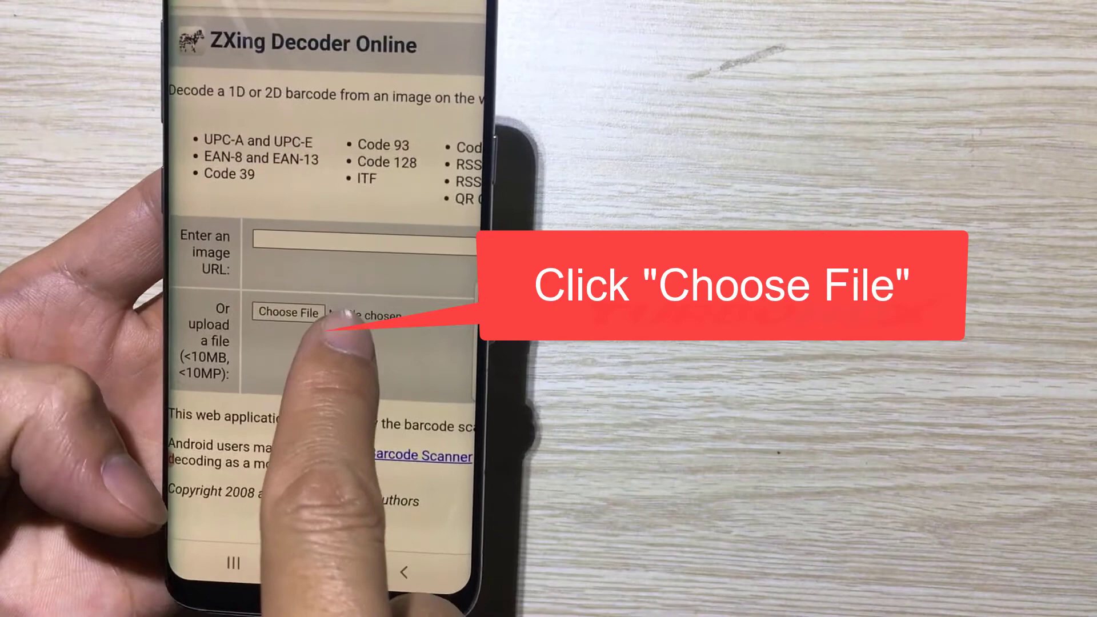
Step: Start choosing an image file to upload on ZXing Decoder Online
{"action": "left_click", "coordinate": [287, 312]}
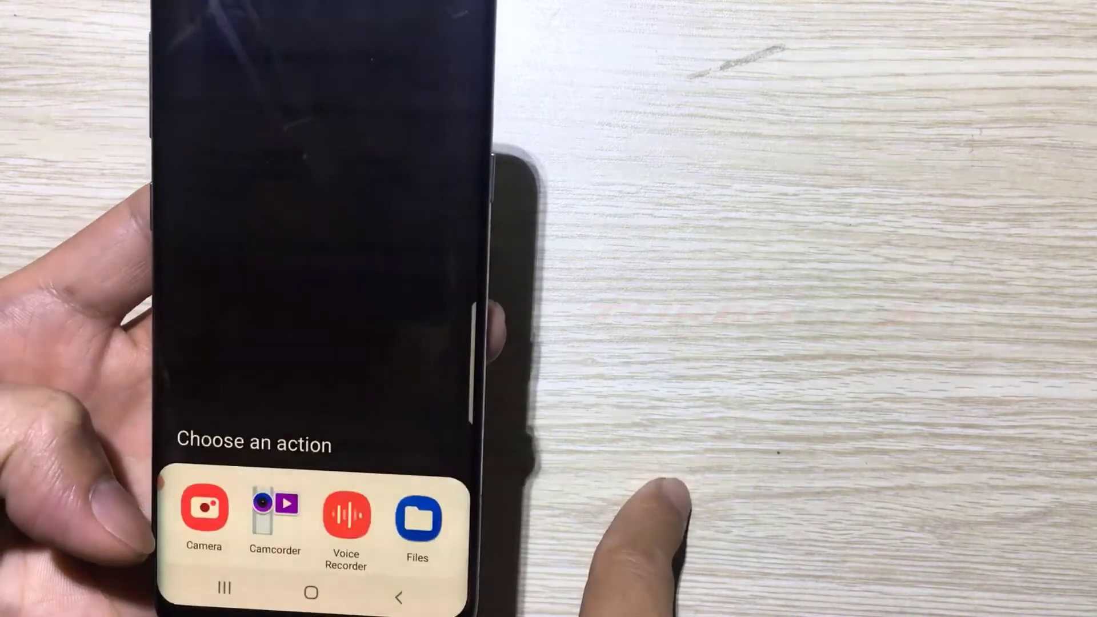
Step: Pick the Wi-Fi QR screenshot through the Files app
{"action": "left_click", "coordinate": [418, 517]}
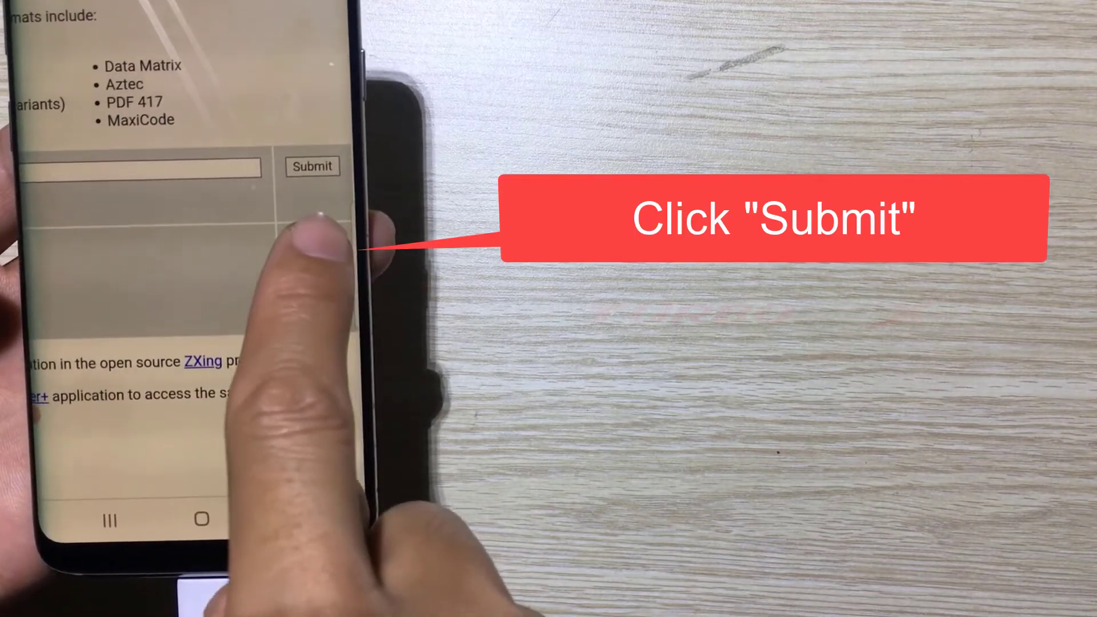
Step: Submit the uploaded screenshot to ZXing for decoding
{"action": "left_click", "coordinate": [313, 168]}
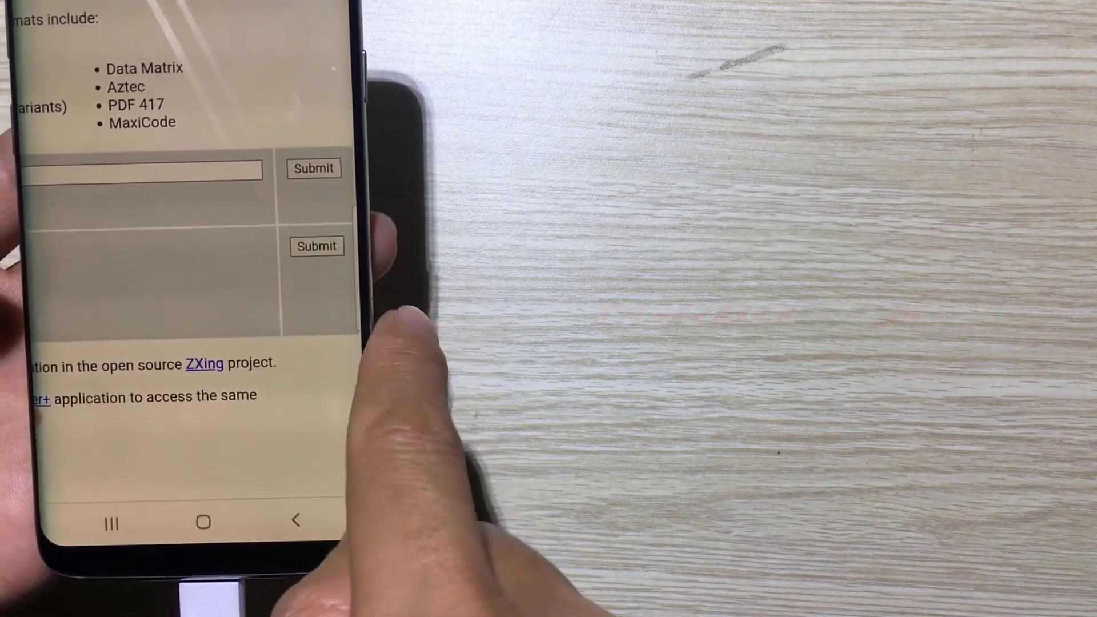